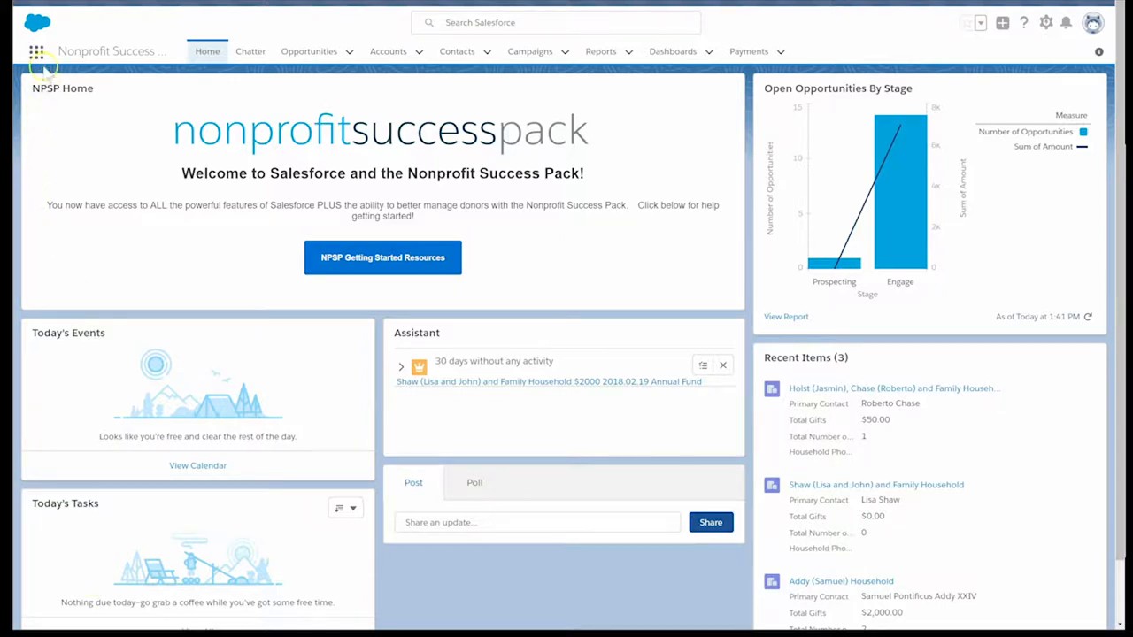
Step: Go to NPSP Settings from the App Launcher's All Items list
{"action": "left_click", "coordinate": [38, 50]}
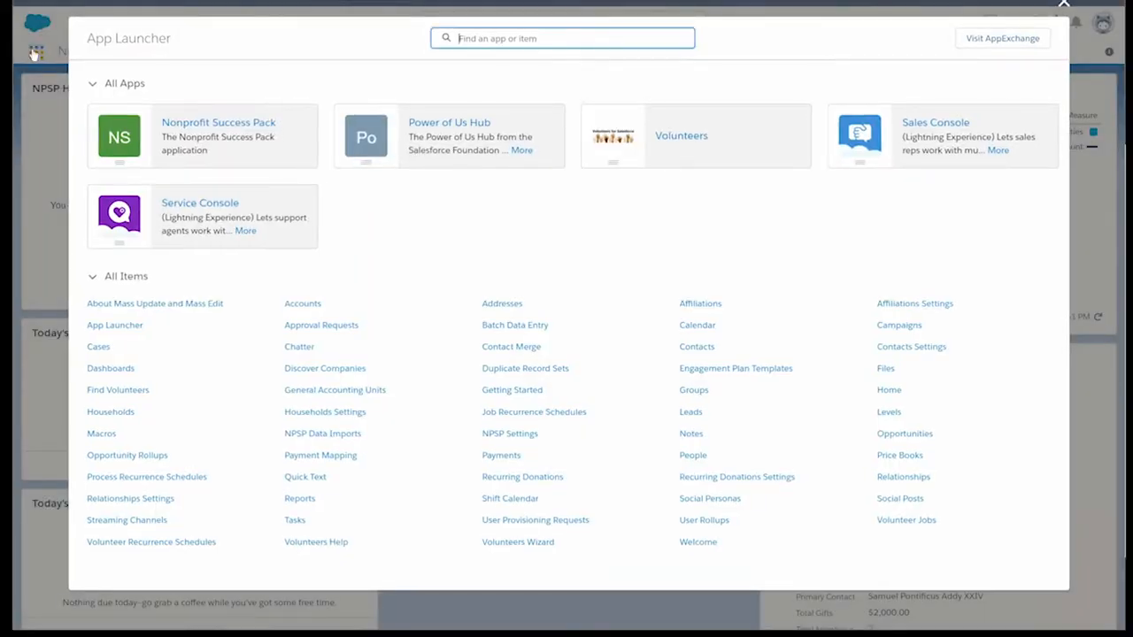
{"action": "left_click", "coordinate": [509, 434]}
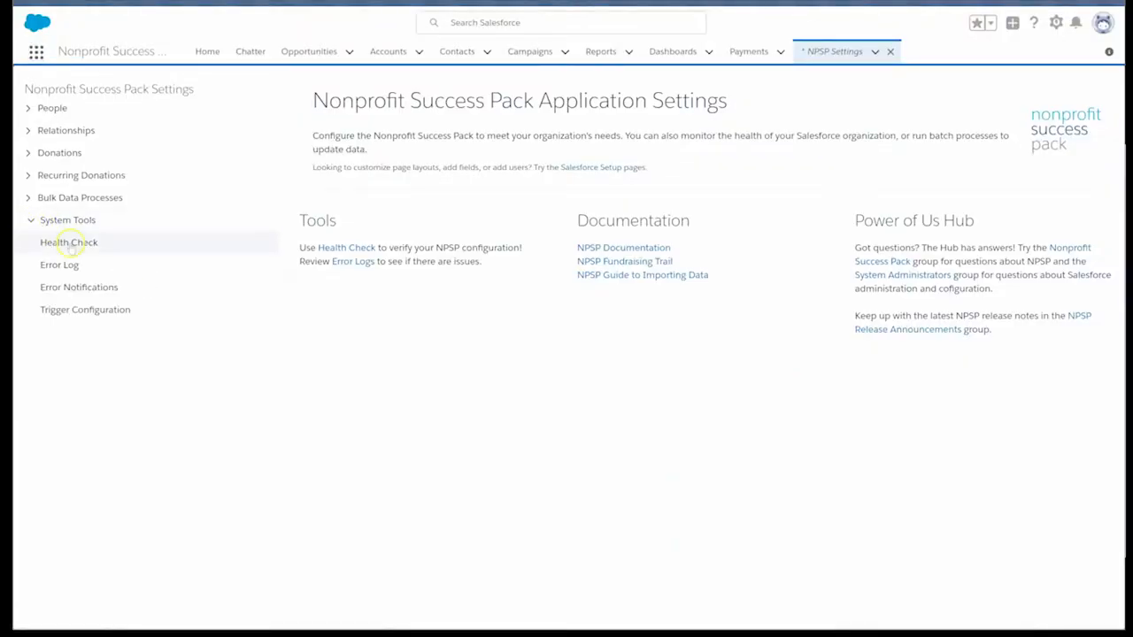
Step: Select Health Check under System Tools in the settings menu
{"action": "left_click", "coordinate": [68, 242]}
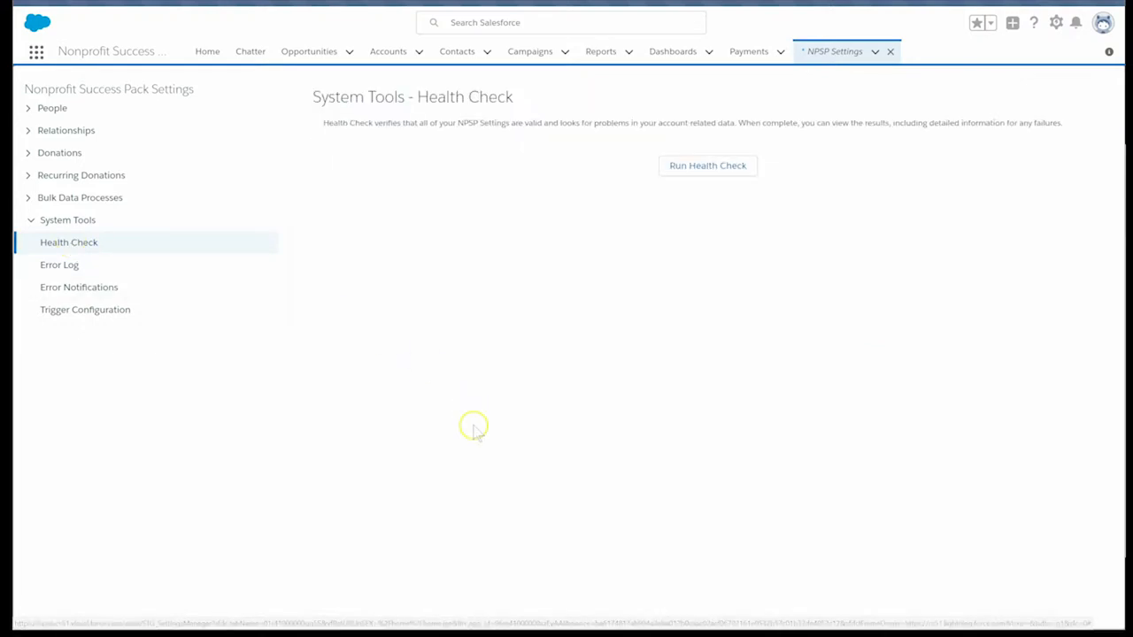
{"action": "mouse_move", "coordinate": [549, 462]}
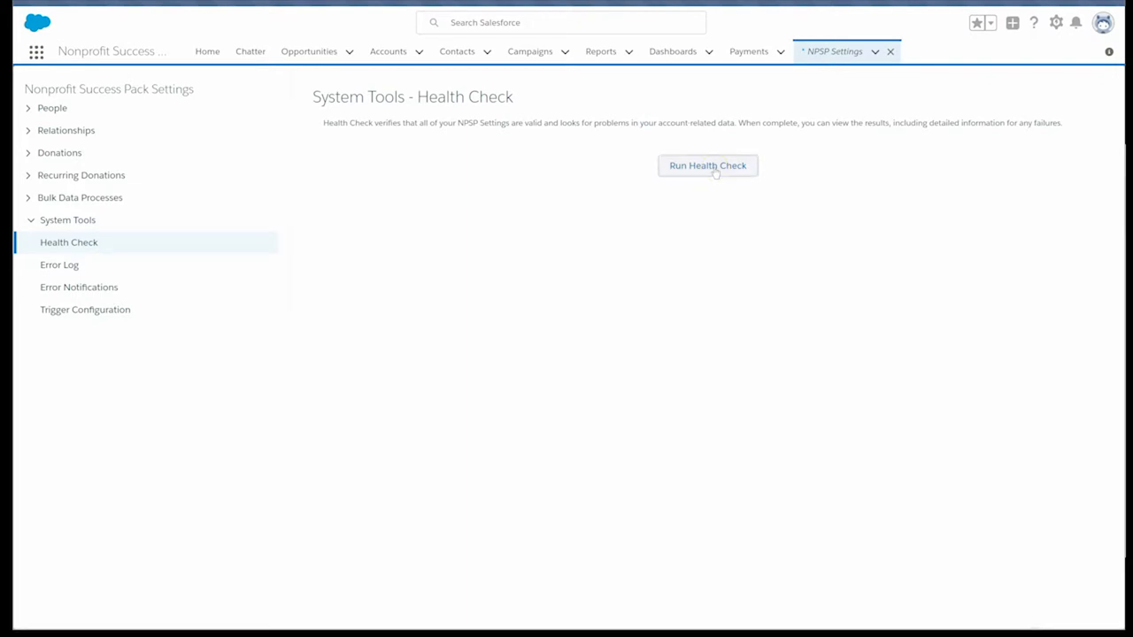
Step: Run the health check, surfacing two failed Recurring Donations opportunity stage tests
{"action": "left_click", "coordinate": [707, 166]}
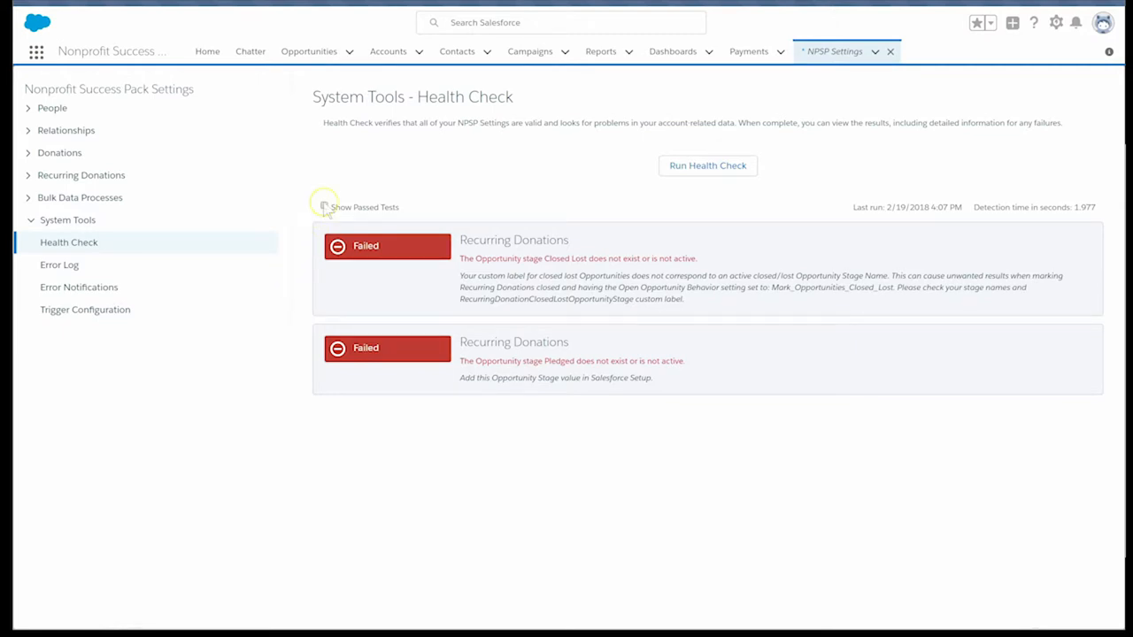
Step: Turn on Show Passed Tests to list Levels, Opportunity Payments and Trigger Configuration
{"action": "left_click", "coordinate": [322, 207]}
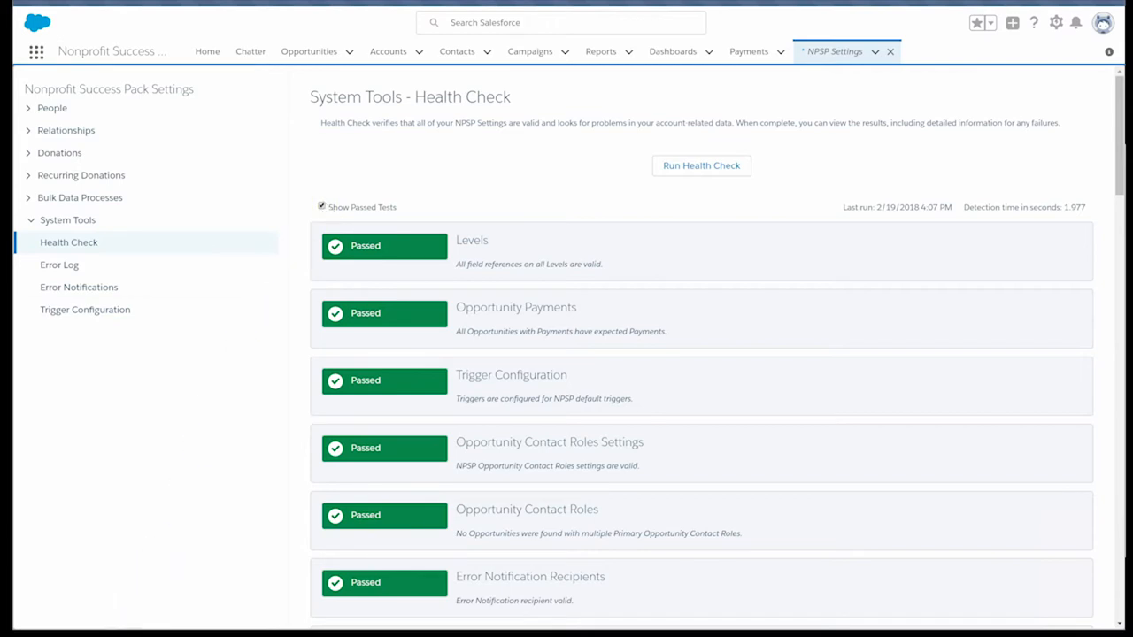
{"action": "mouse_move", "coordinate": [190, 500]}
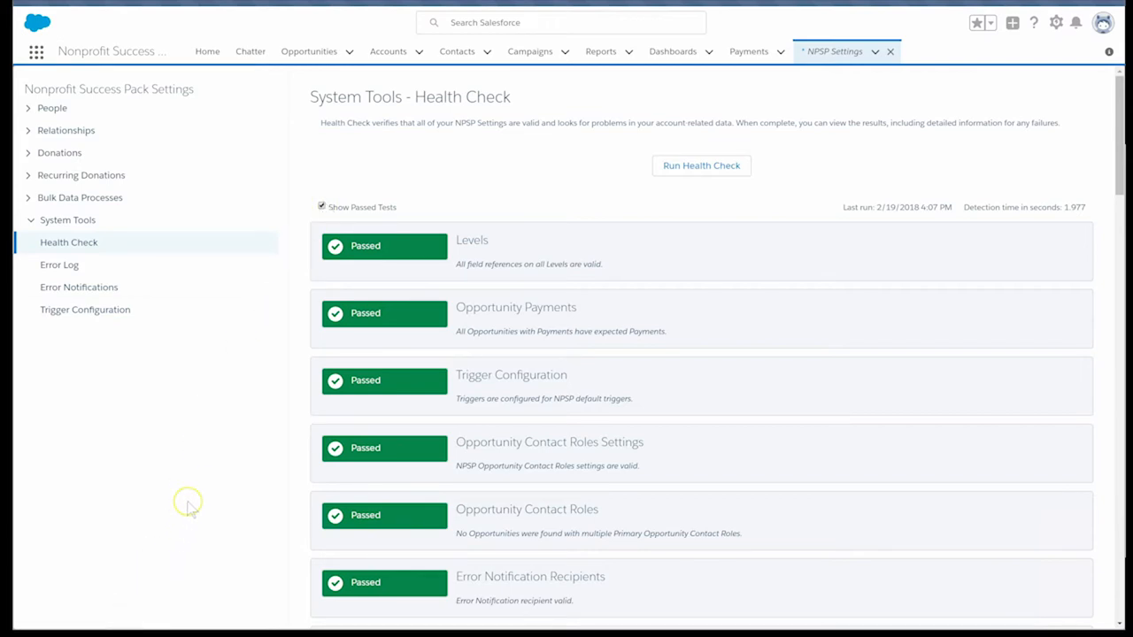
{"action": "mouse_move", "coordinate": [163, 558]}
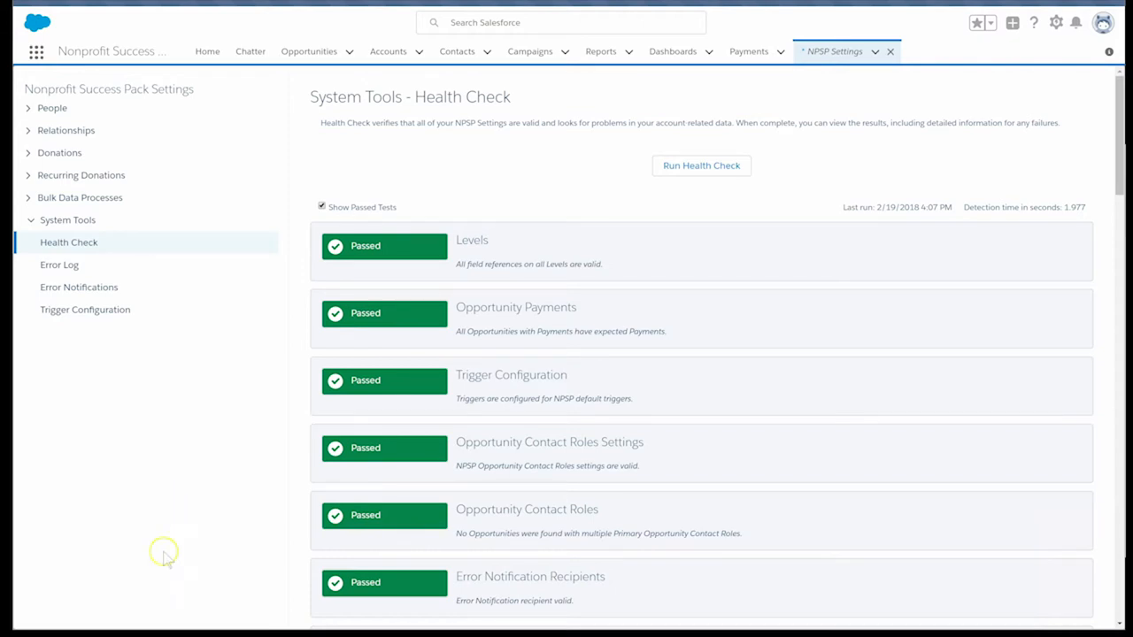